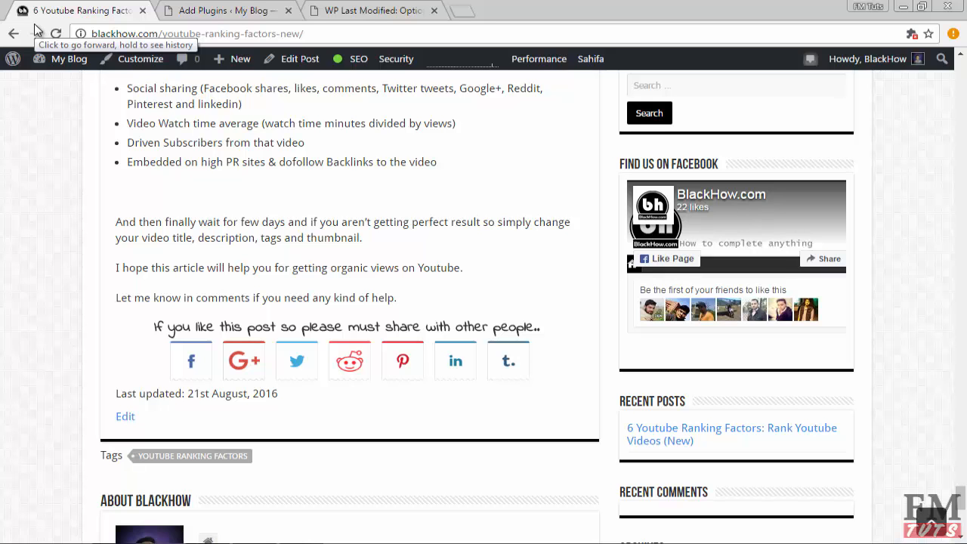
Move from the plugin search results to the 'WP Last Modified: Options' page.
scroll(down, 3)
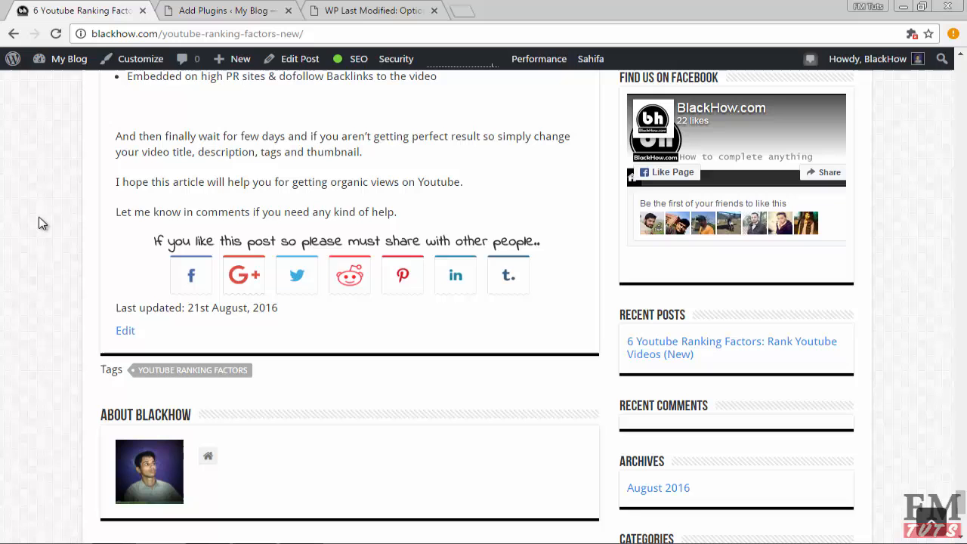
mouse_move(153, 330)
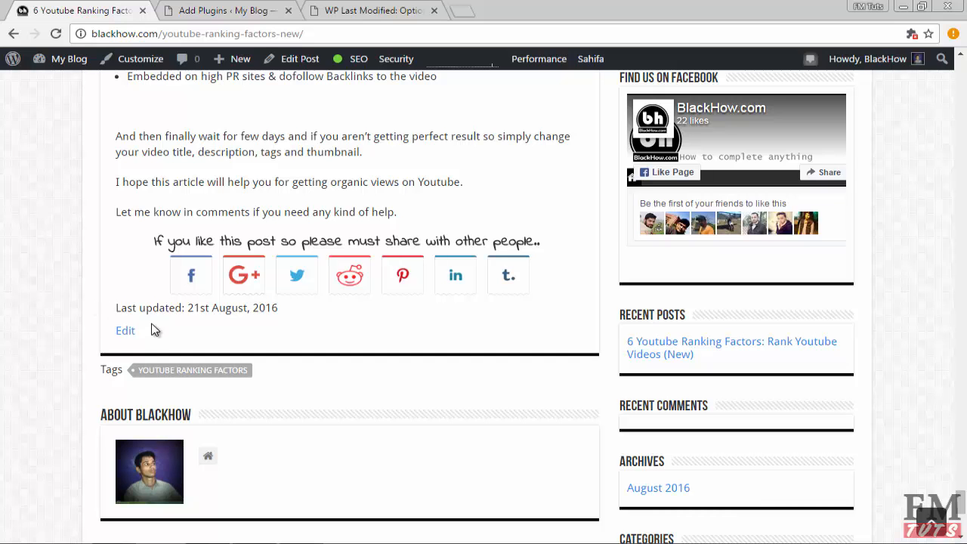
mouse_move(156, 313)
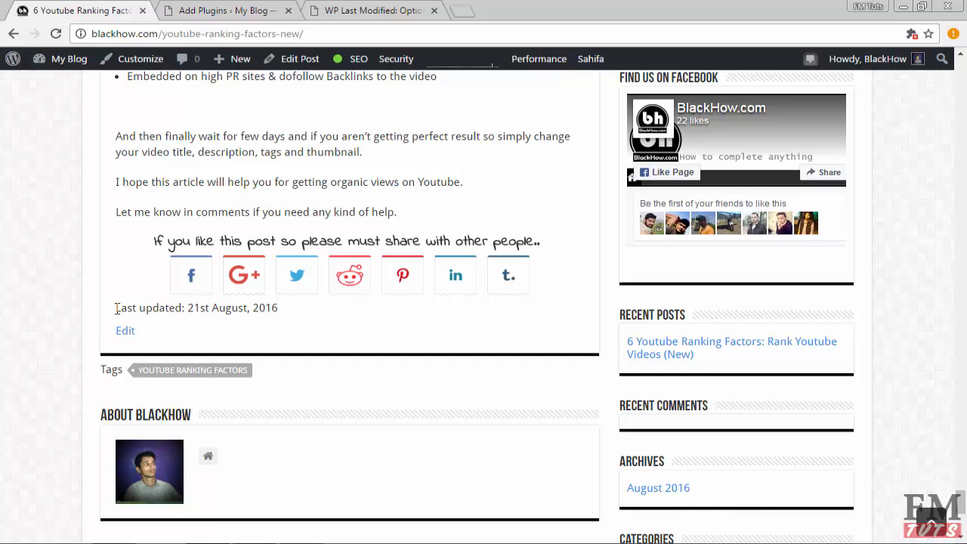
mouse_move(256, 326)
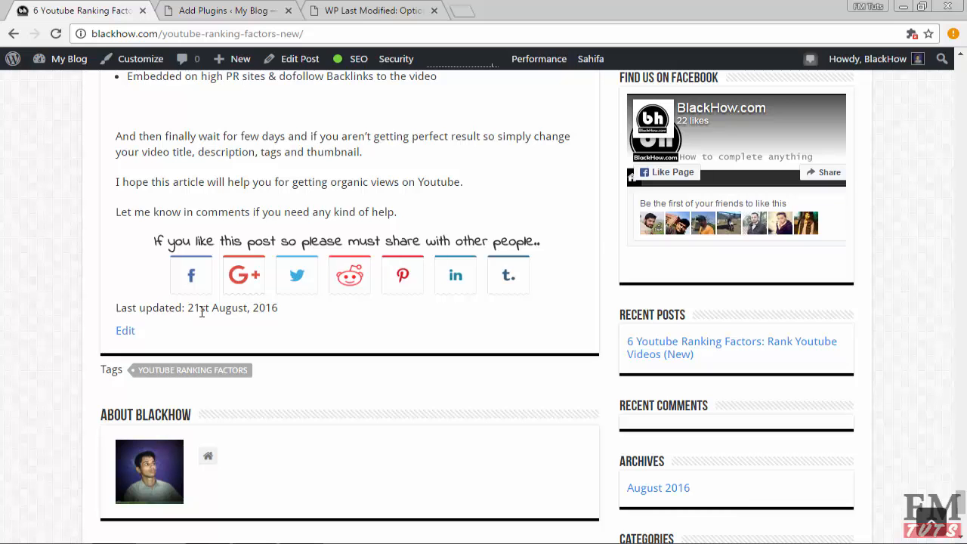
mouse_move(294, 319)
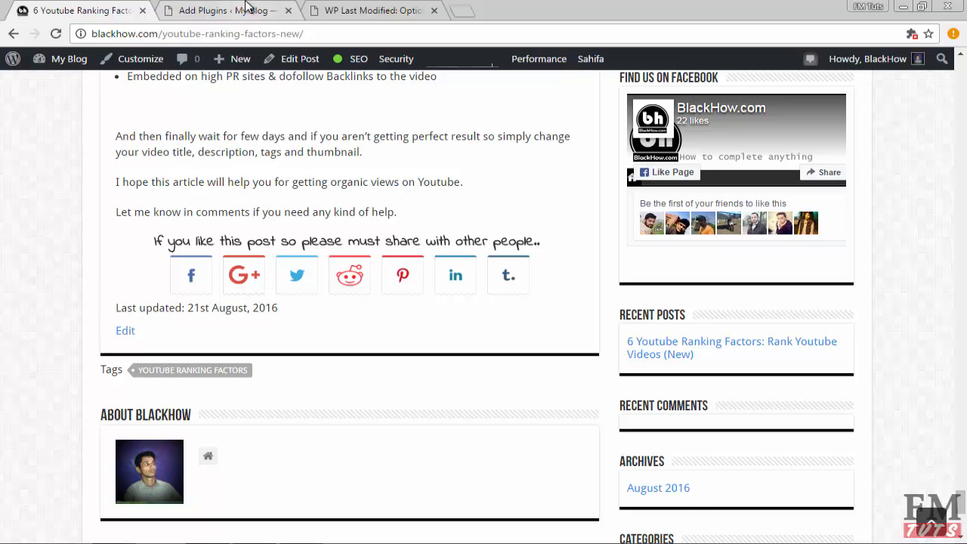
click(227, 10)
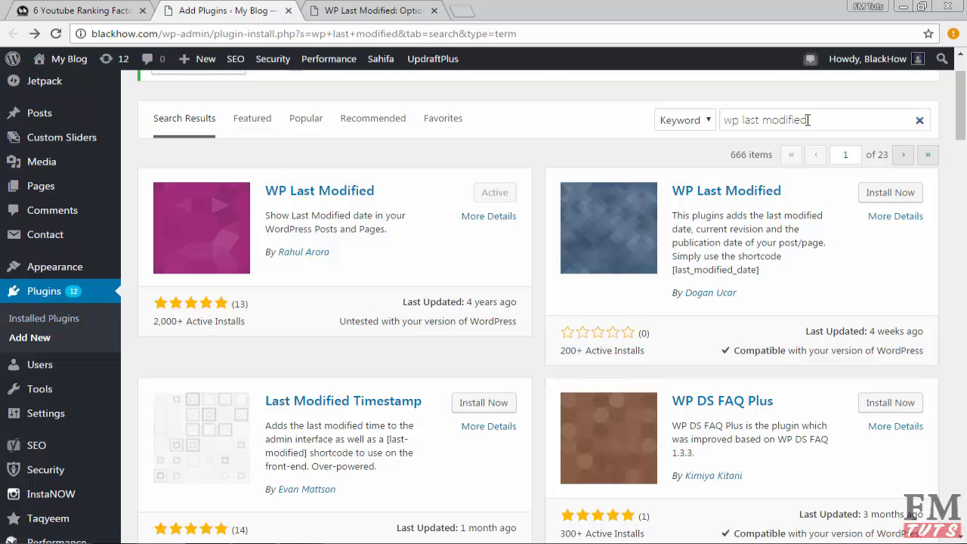
triple_click(765, 119)
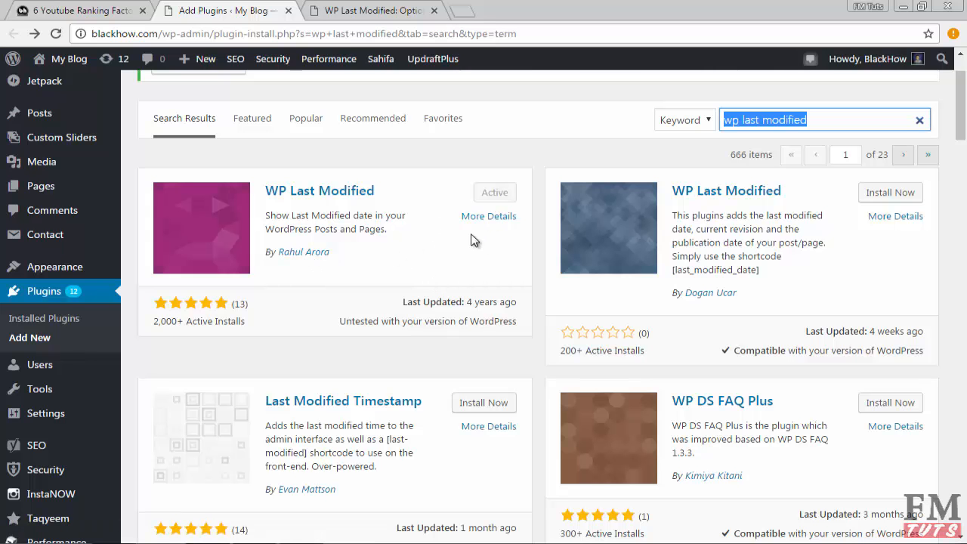
click(370, 10)
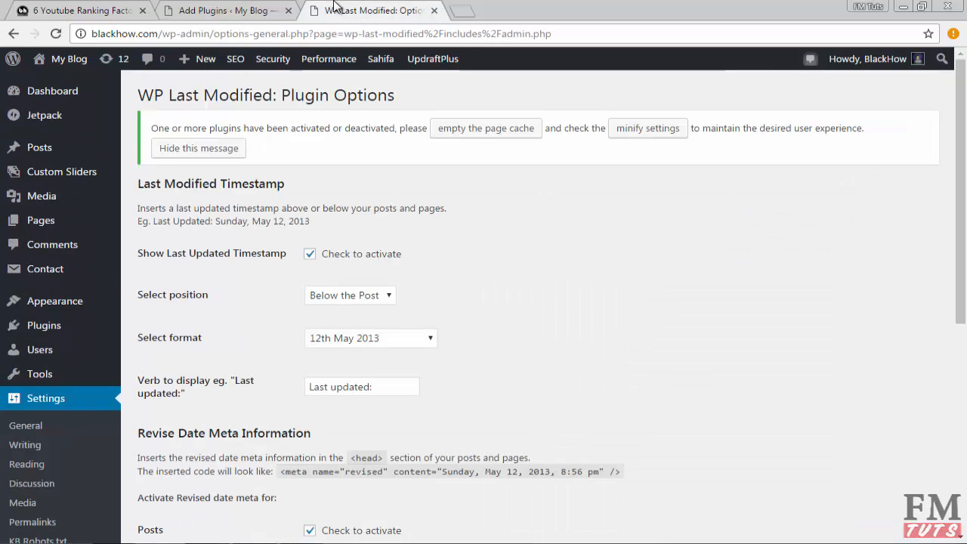
scroll(down, 3)
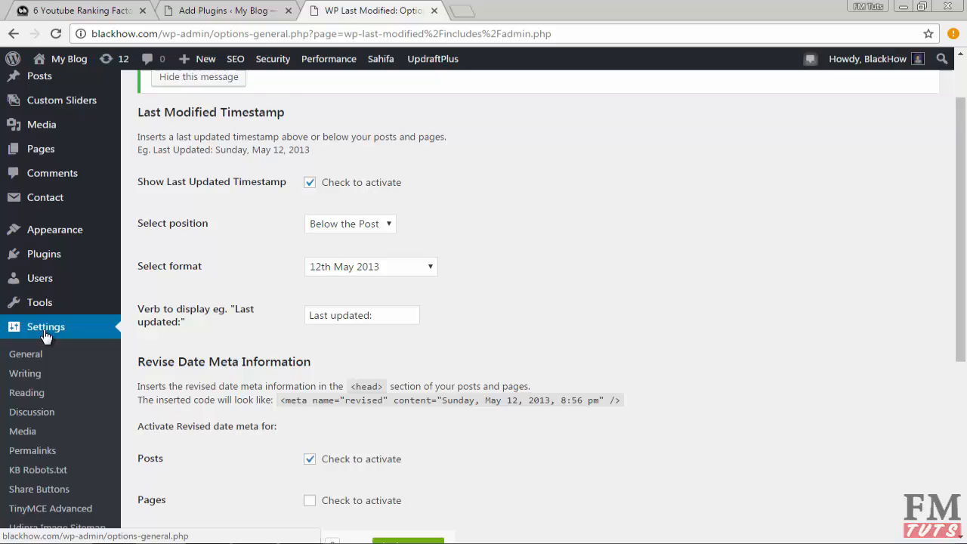
scroll(down, 3)
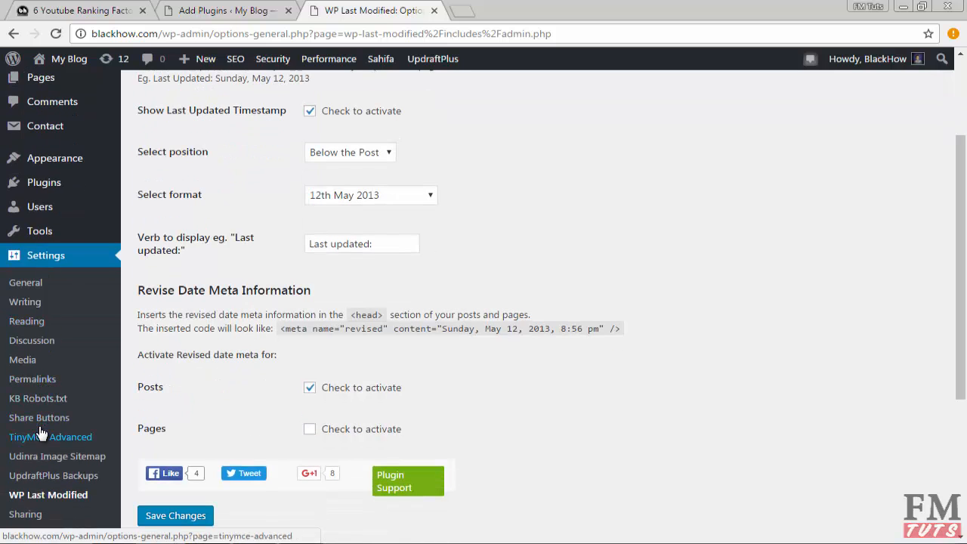
scroll(down, 3)
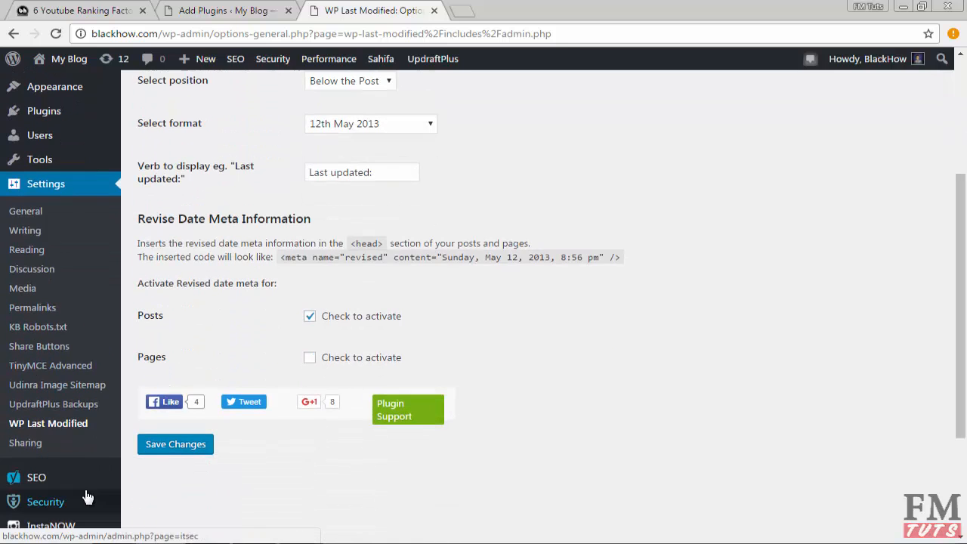
mouse_move(65, 431)
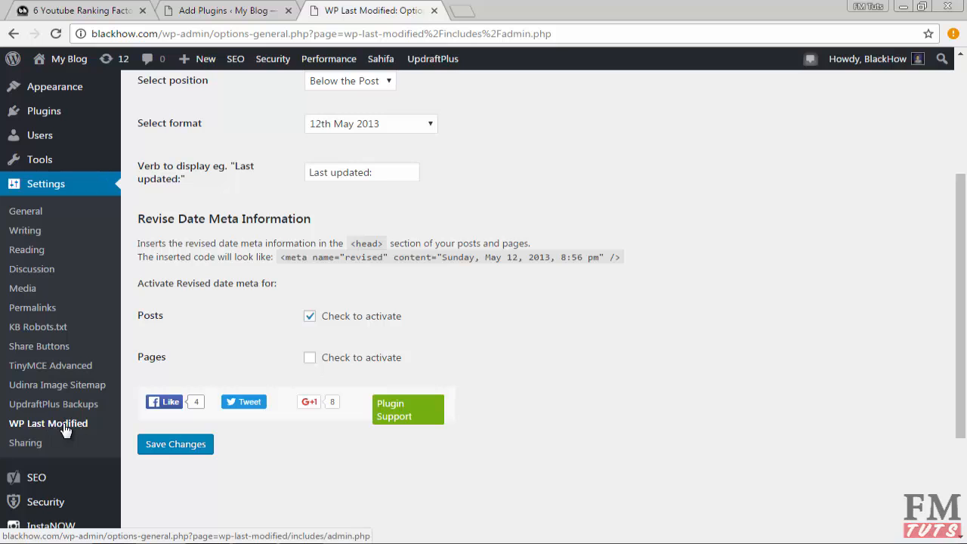
mouse_move(48, 429)
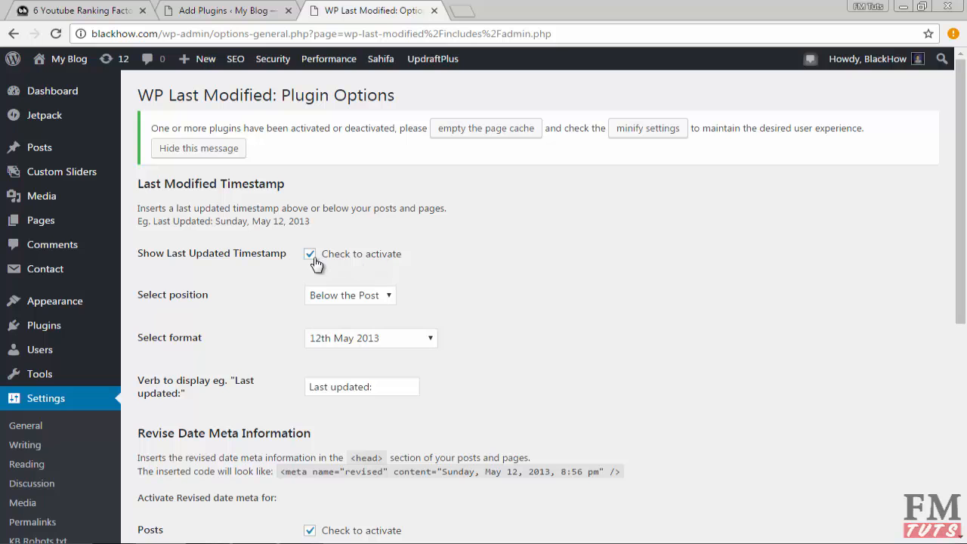
mouse_move(323, 301)
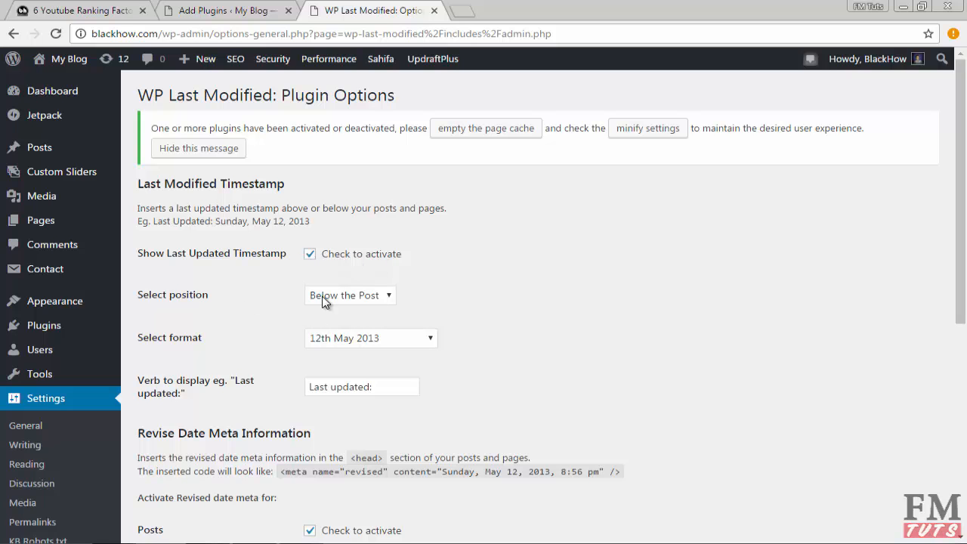
Keep the timestamp below posts and choose the '12th May 2013' date format.
click(350, 295)
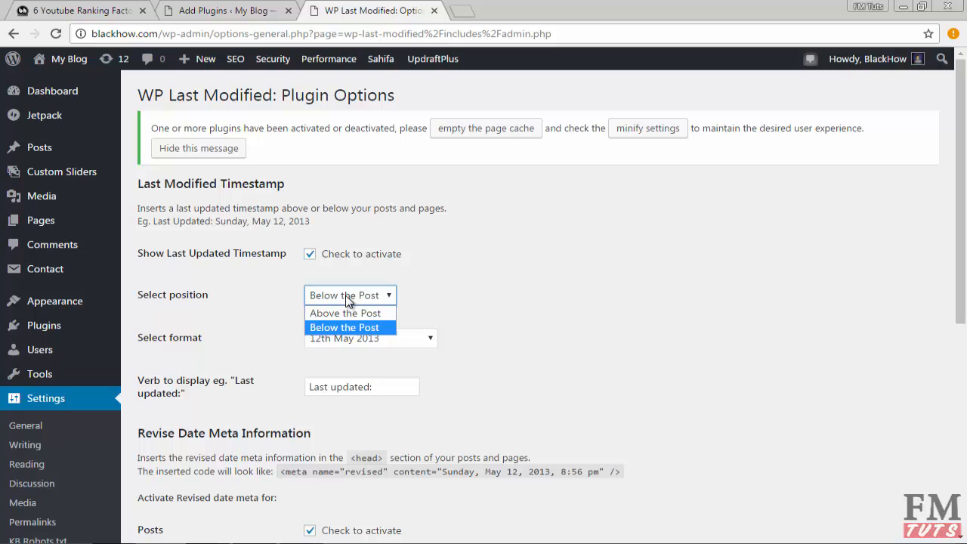
mouse_move(348, 331)
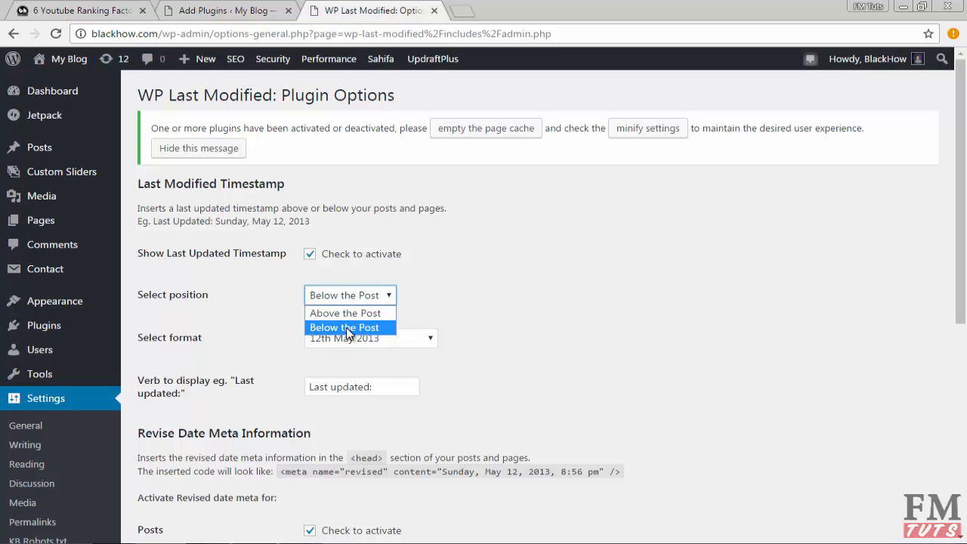
mouse_move(278, 325)
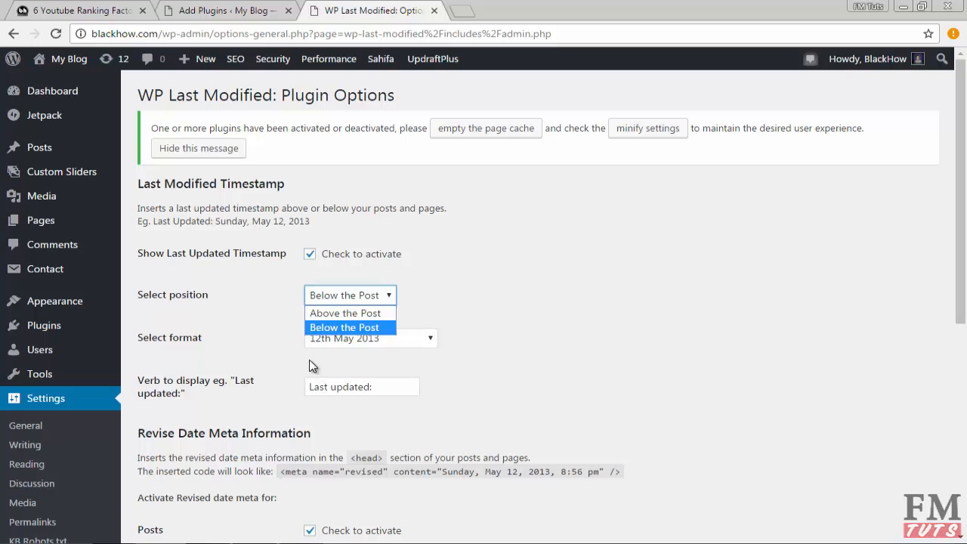
mouse_move(344, 331)
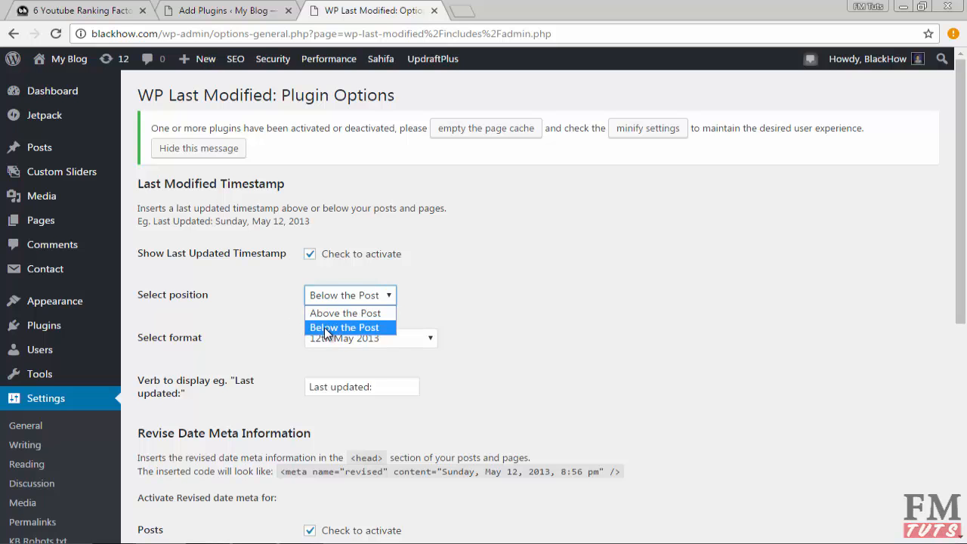
click(344, 328)
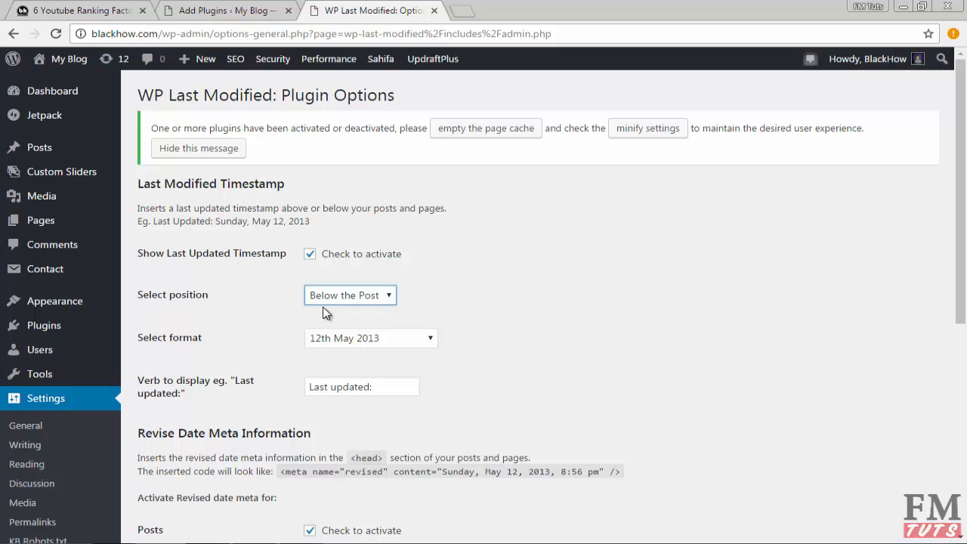
mouse_move(424, 345)
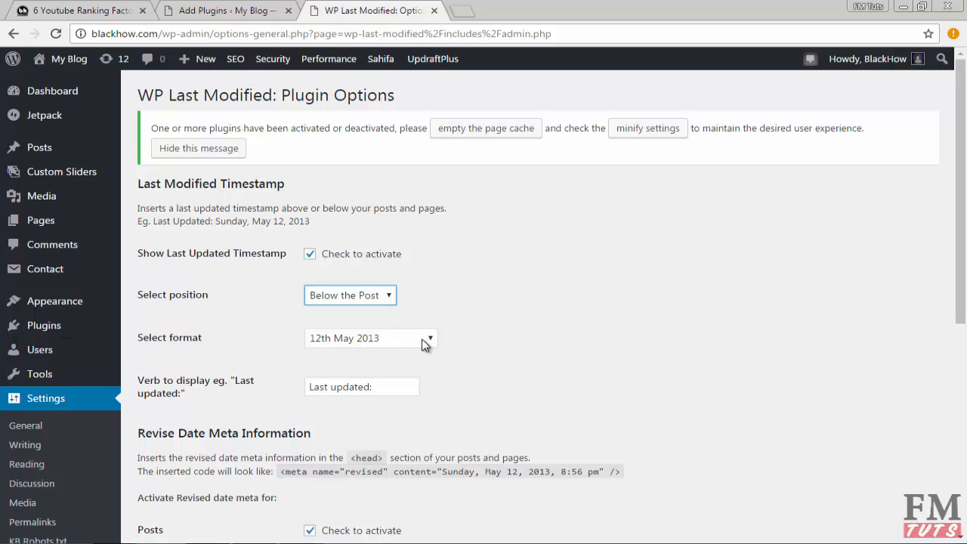
click(371, 338)
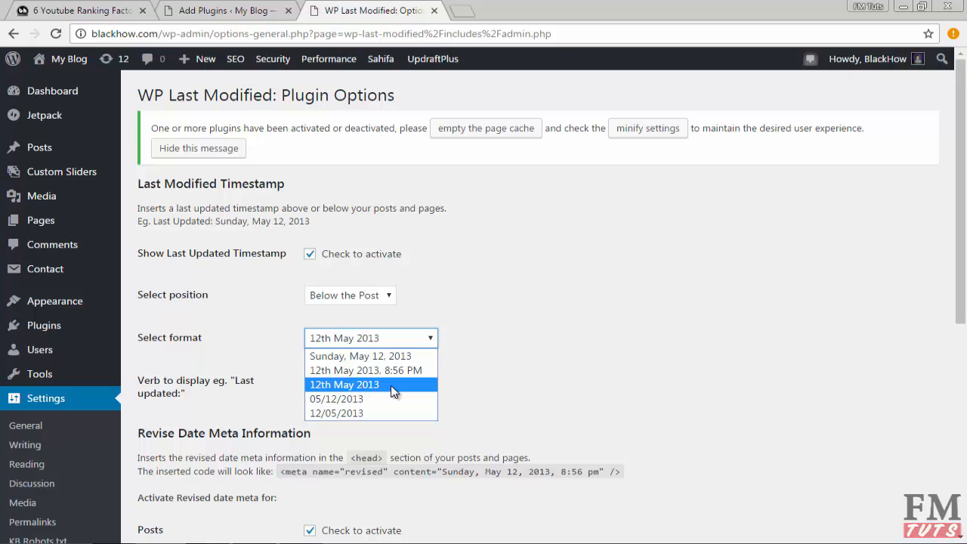
mouse_move(360, 356)
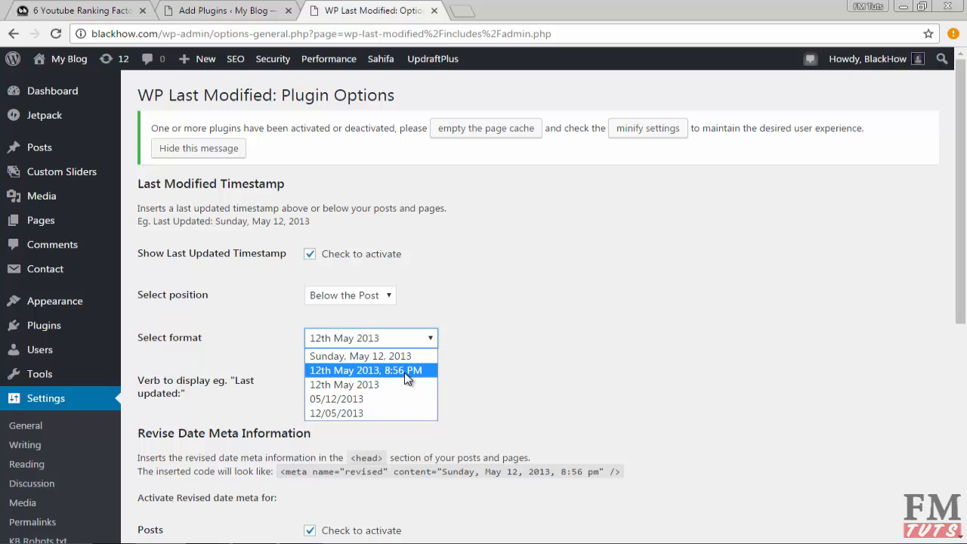
mouse_move(402, 379)
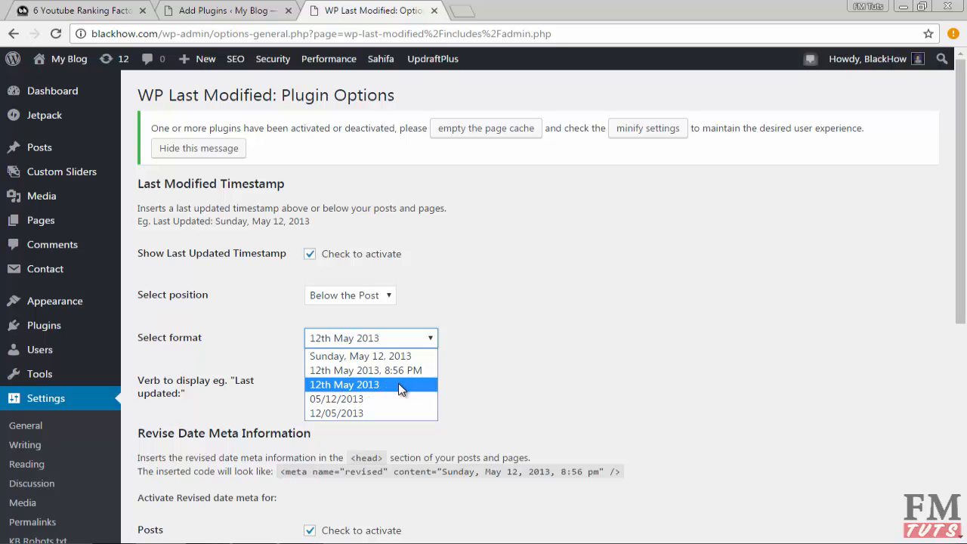
mouse_move(337, 399)
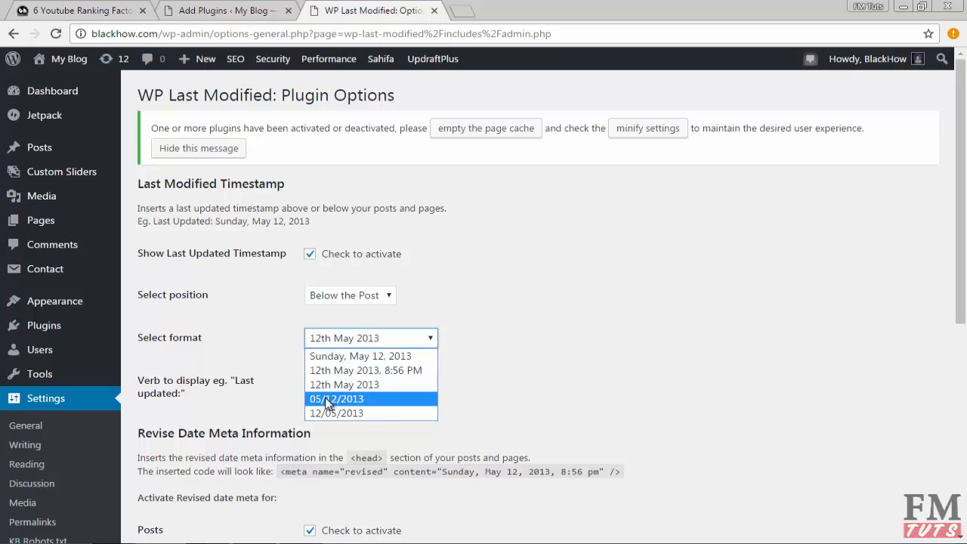
mouse_move(357, 399)
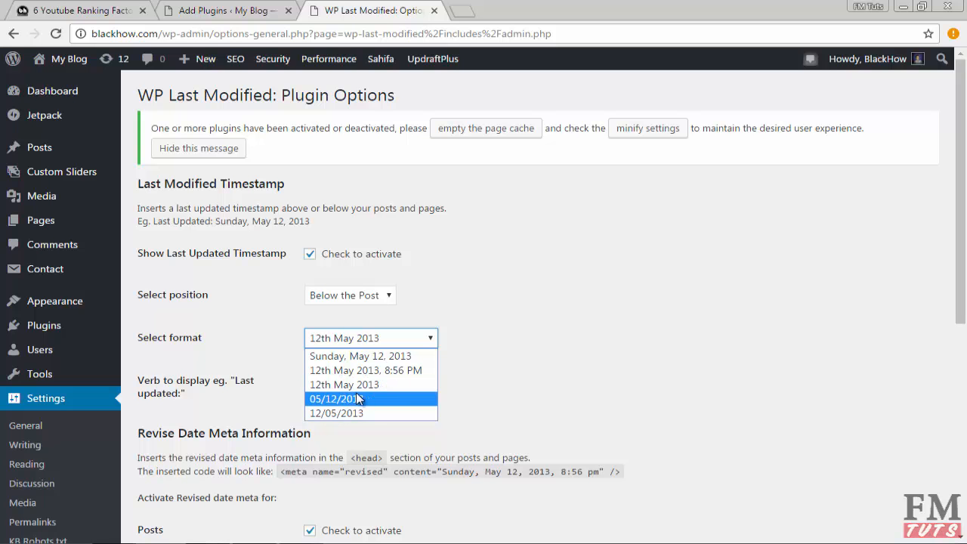
click(345, 385)
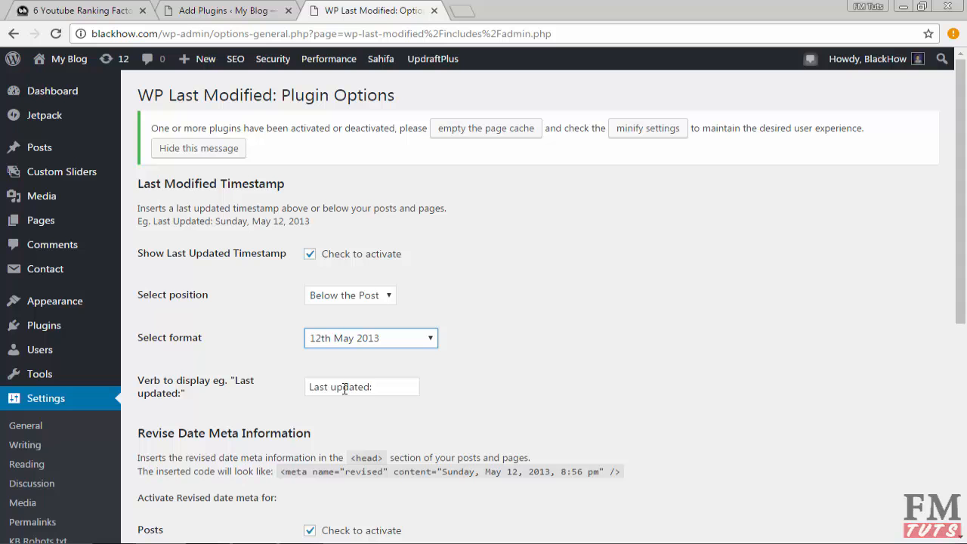
mouse_move(313, 382)
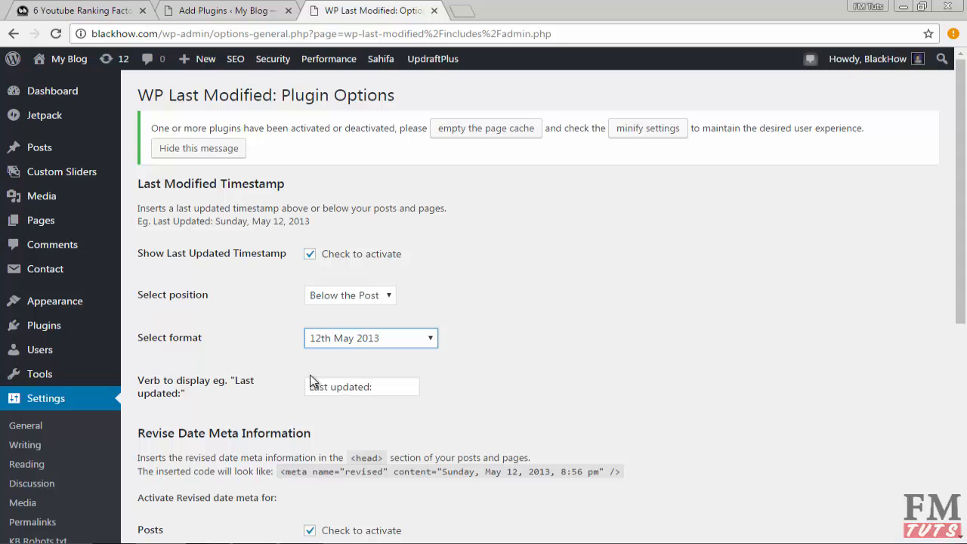
scroll(down, 3)
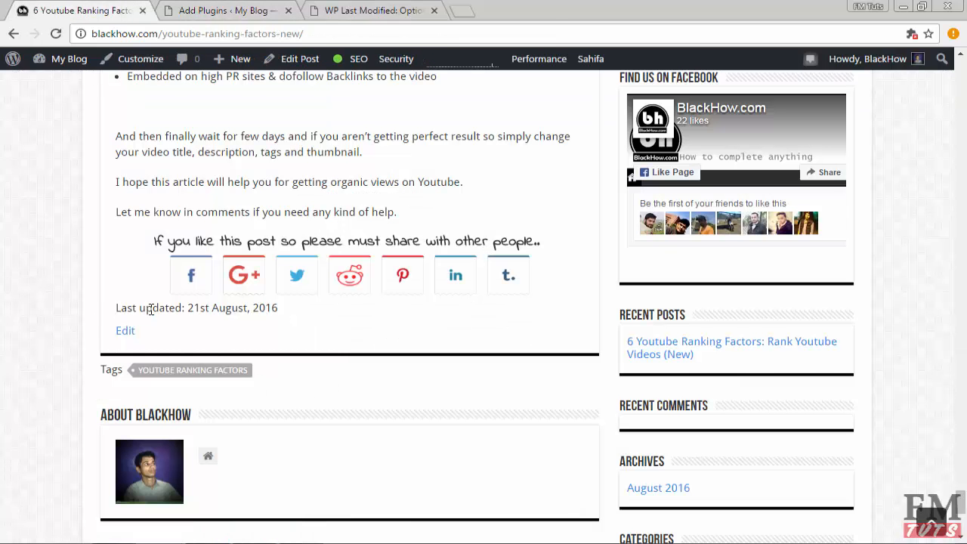
click(370, 10)
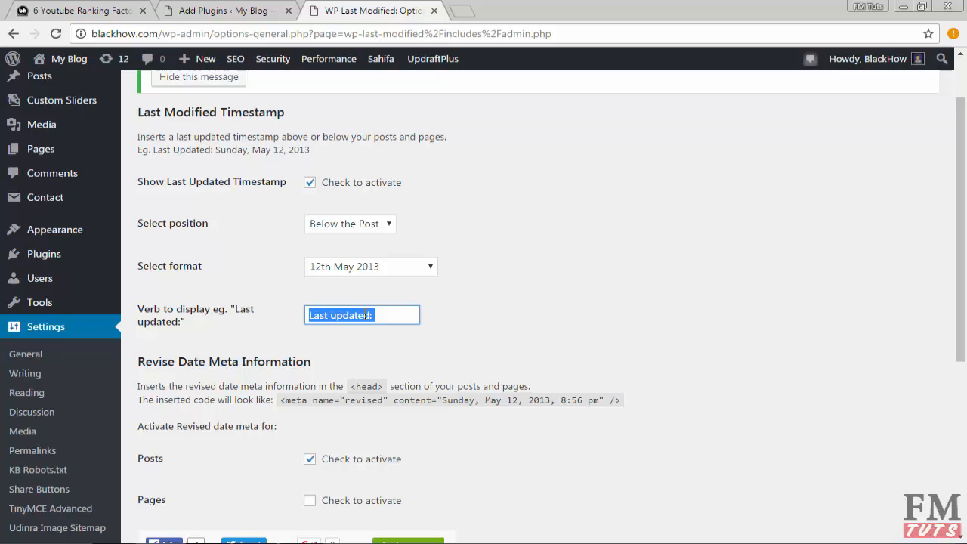
click(362, 315)
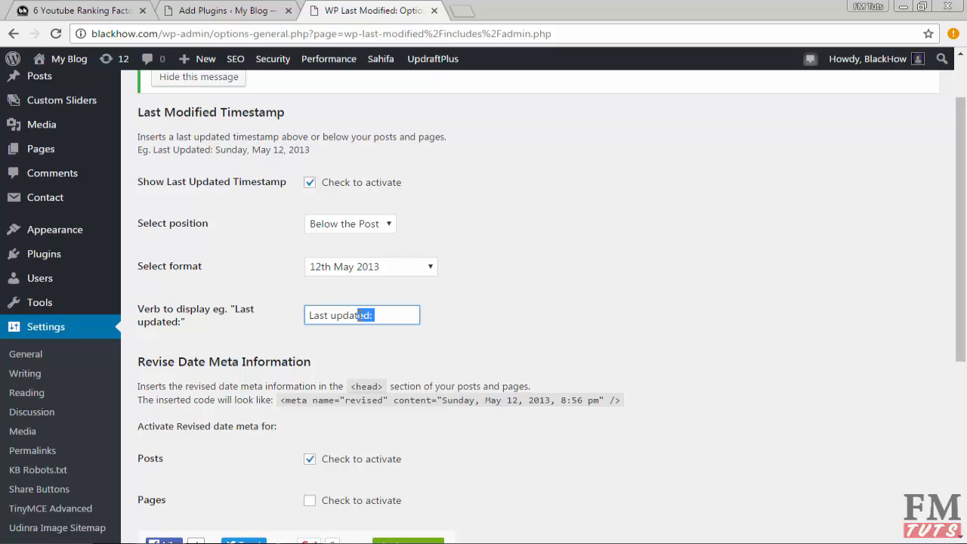
triple_click(361, 315)
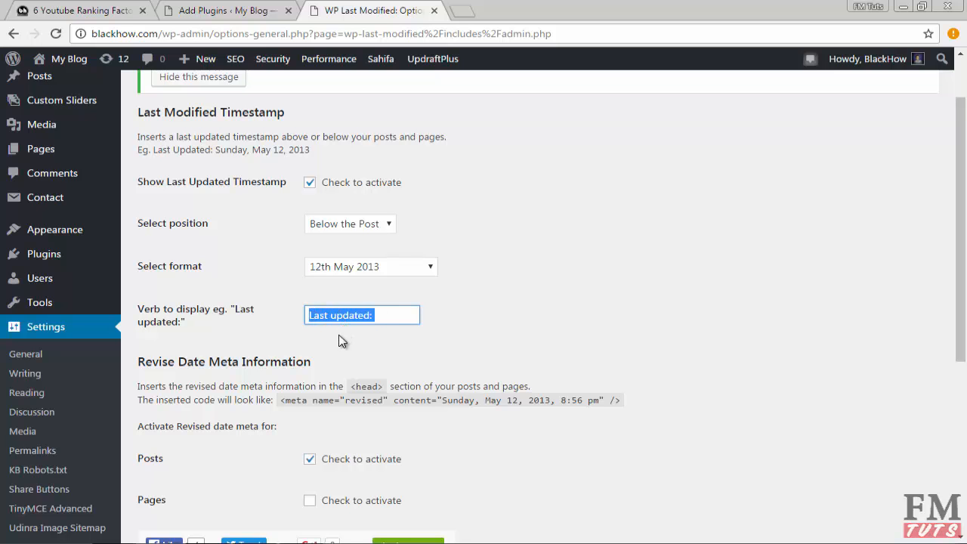
scroll(down, 3)
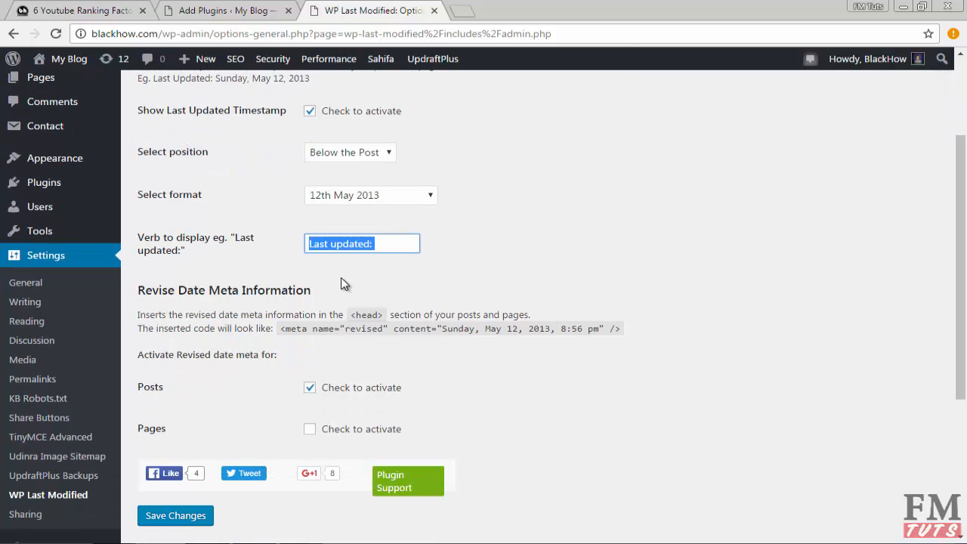
scroll(down, 3)
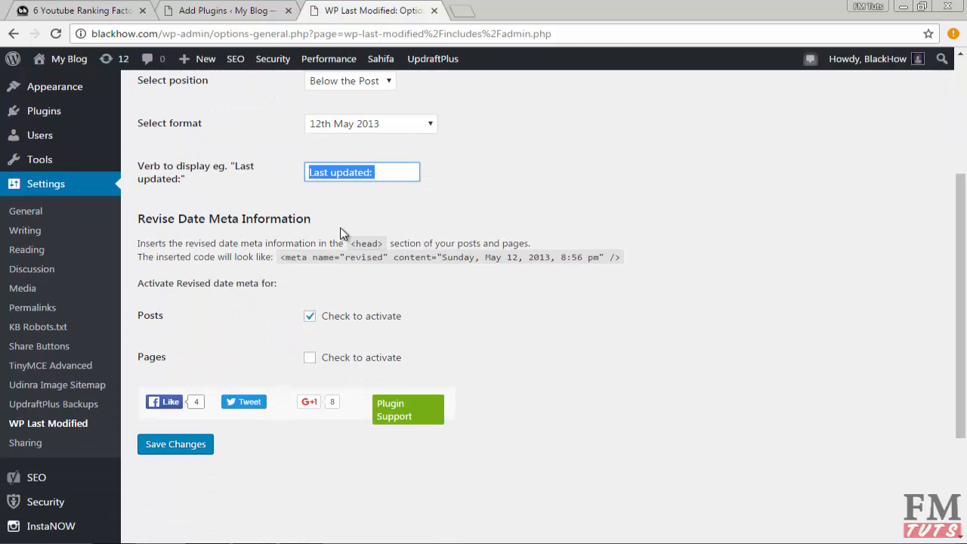
click(361, 172)
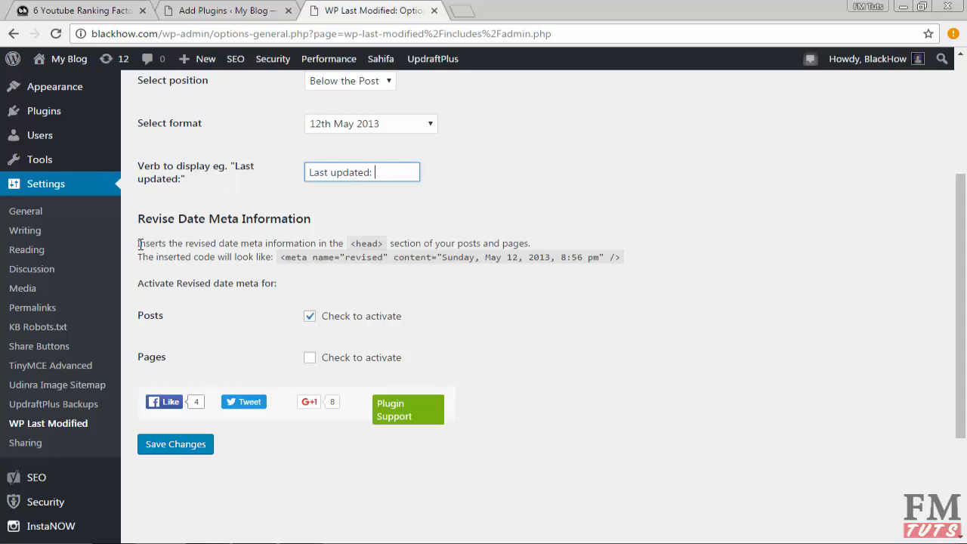
double_click(367, 243)
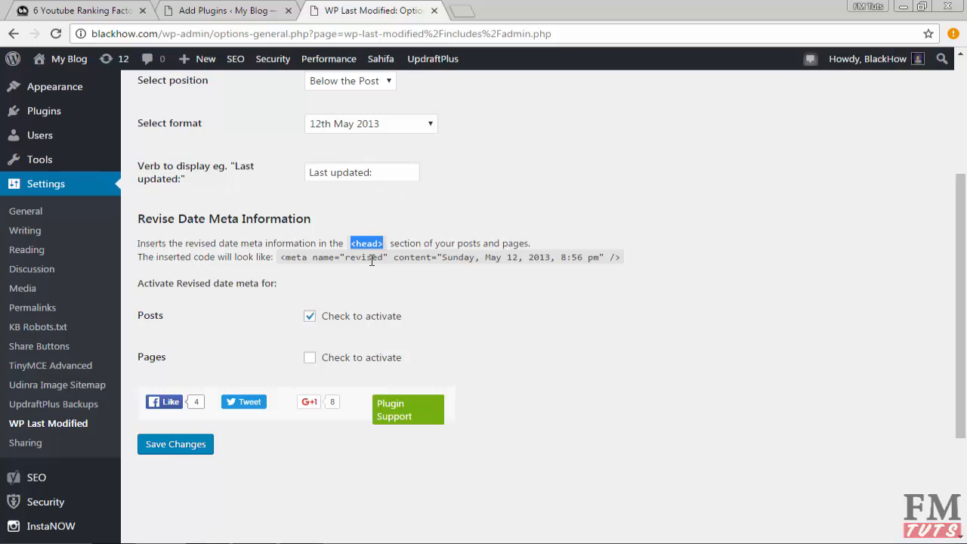
mouse_move(372, 266)
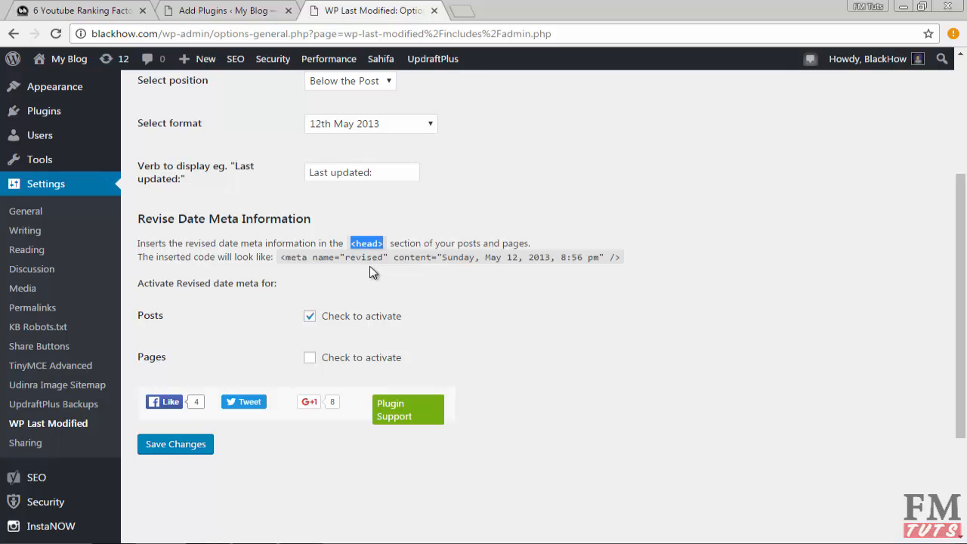
Save the settings and return to the post showing 'Last updated: 21st August, 2016'.
scroll(down, 3)
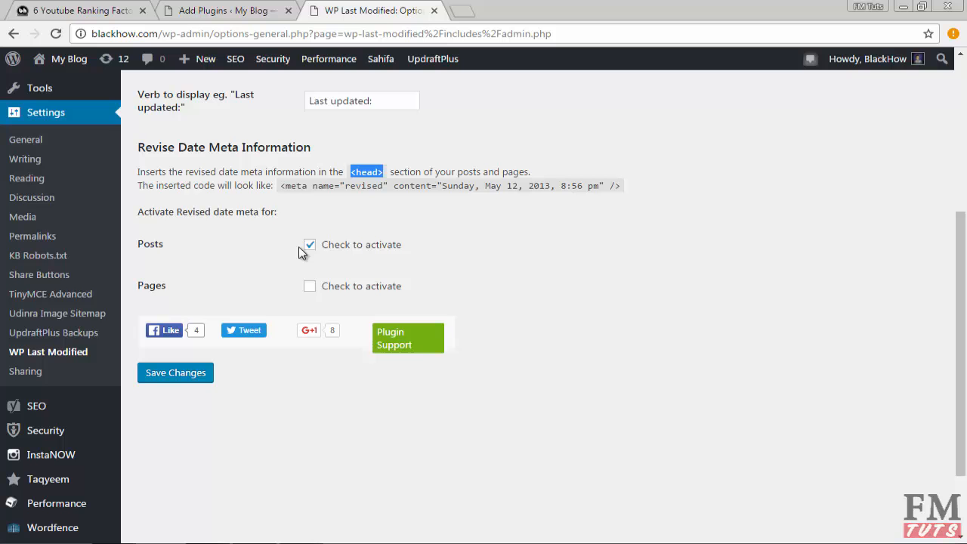
mouse_move(313, 270)
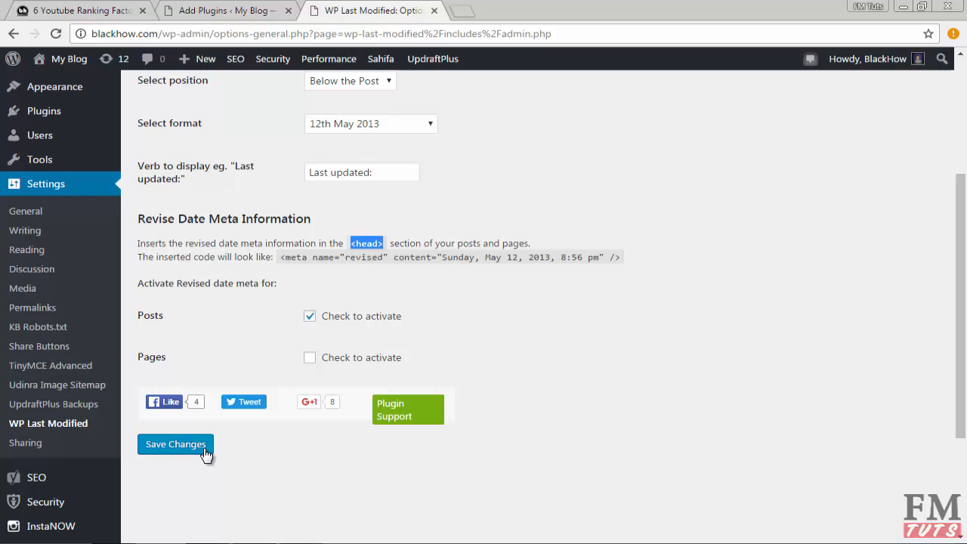
click(176, 444)
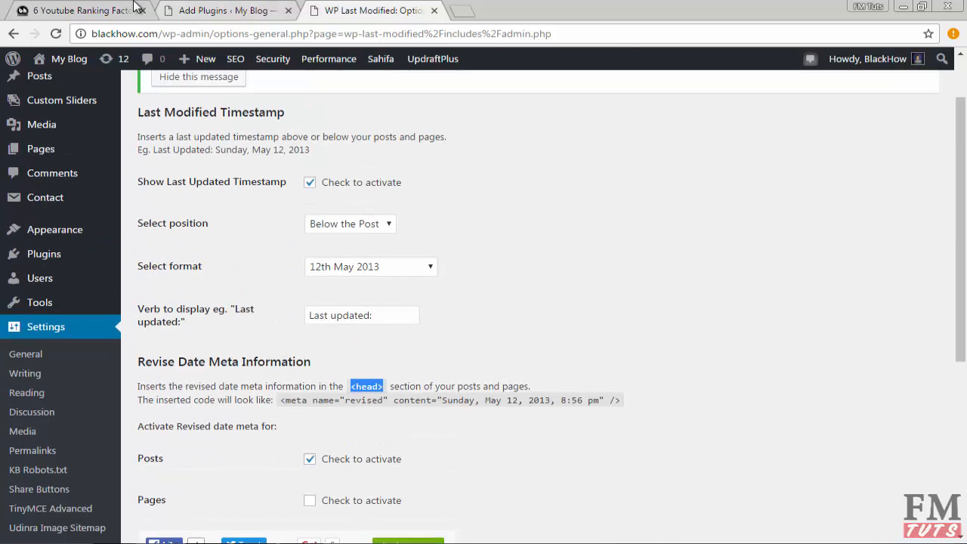
click(76, 10)
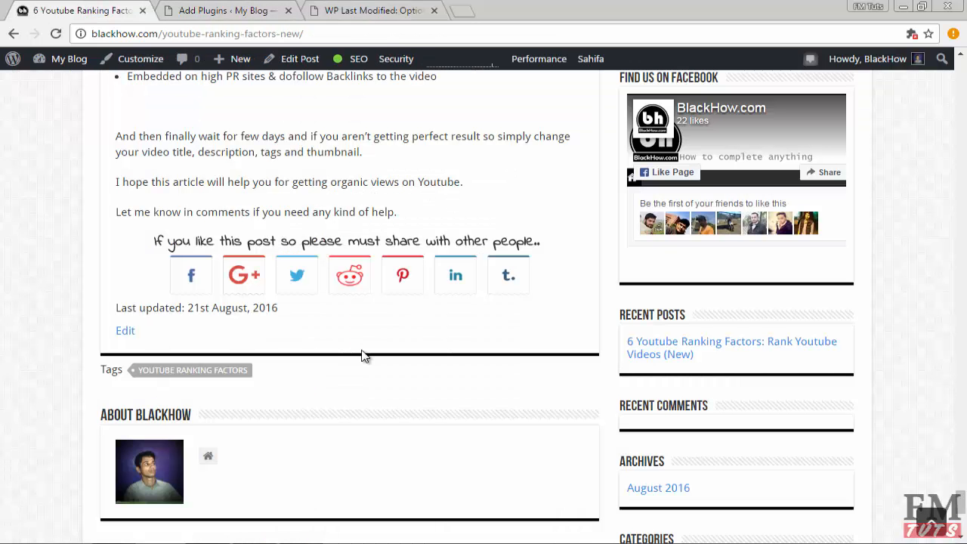